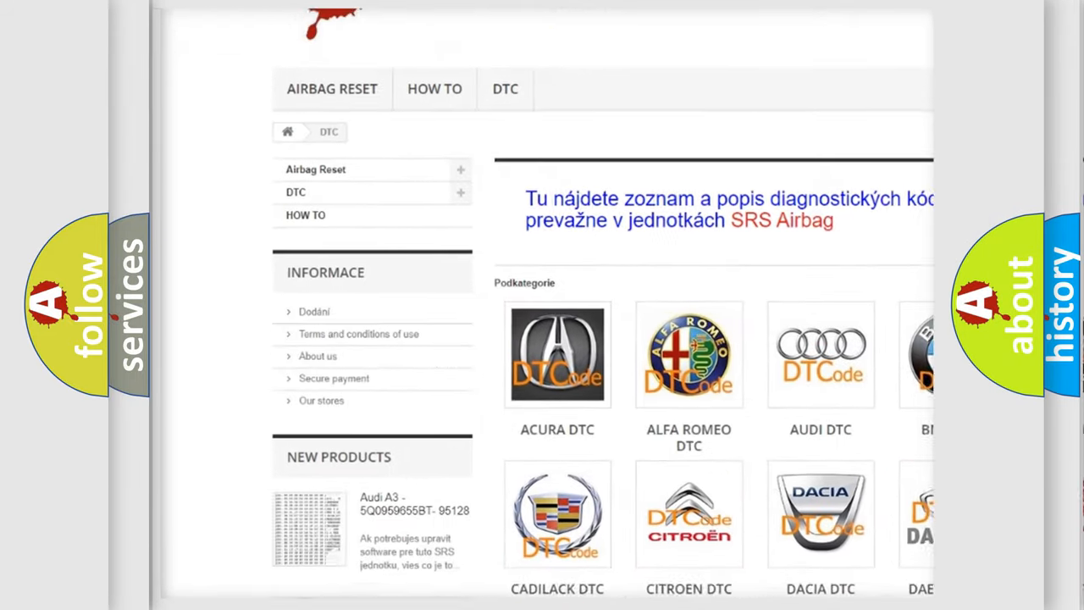
Scroll down past the car-make logo grid to the list of diagnostic trouble codes.
{"action": "scroll", "scroll_direction": "down", "scroll_amount": 3}
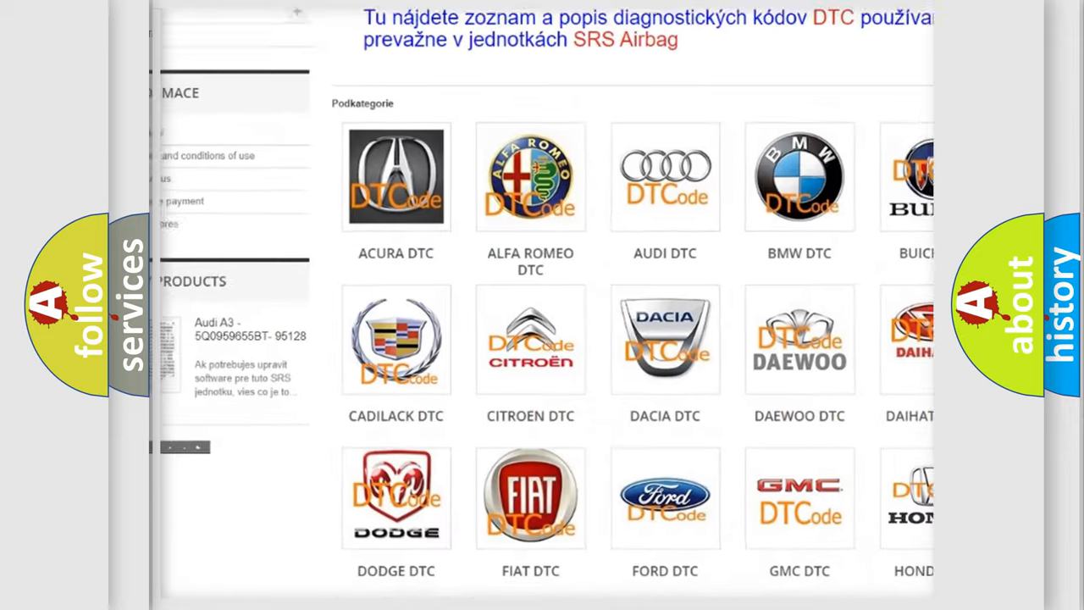
{"action": "scroll", "scroll_direction": "down", "scroll_amount": 3}
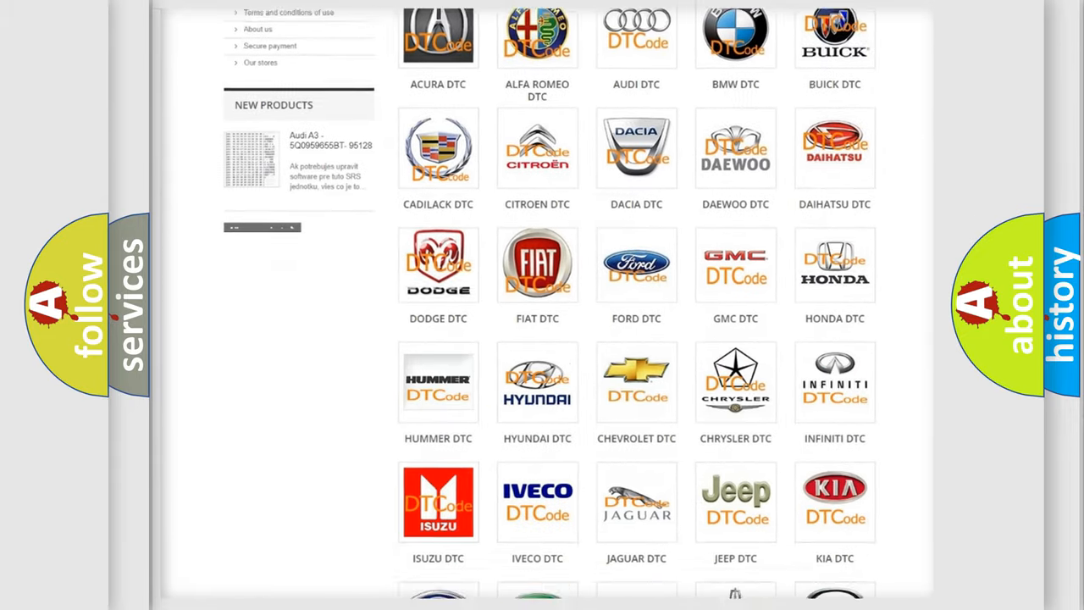
{"action": "scroll", "scroll_direction": "down", "scroll_amount": 3}
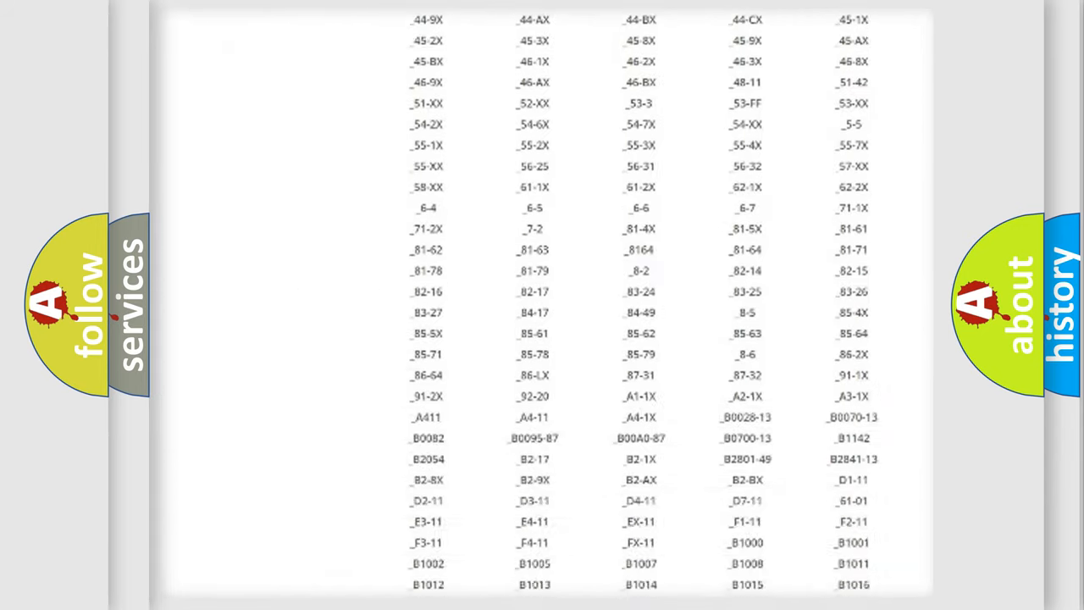
{"action": "scroll", "scroll_direction": "down", "scroll_amount": 3}
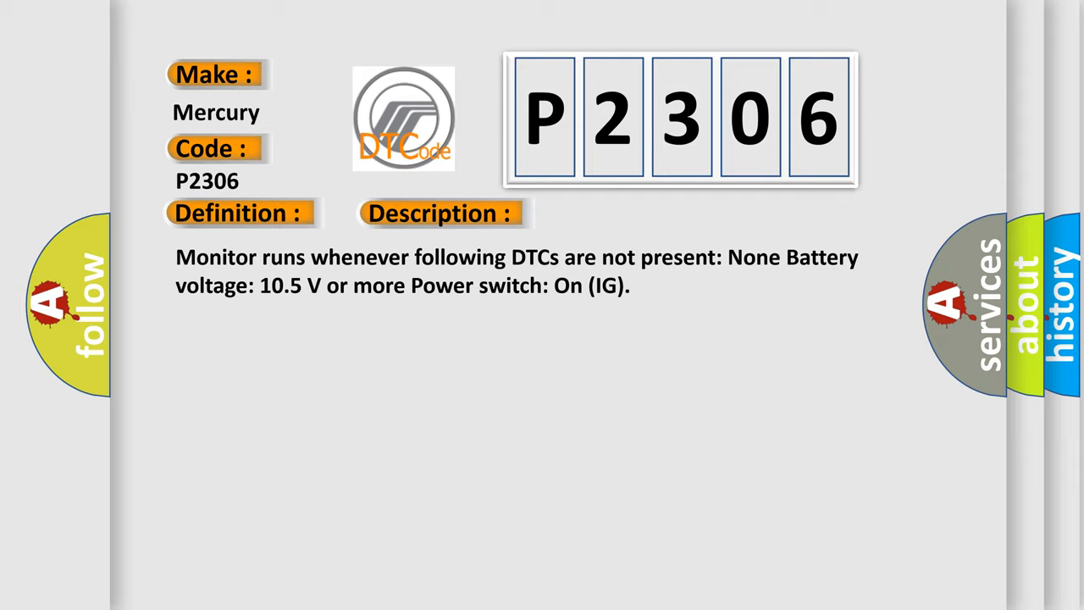
Advance the P2306 card to reveal its cause: CAN communication bus circuit, faulty module.
{"action": "left_click", "coordinate": [620, 214]}
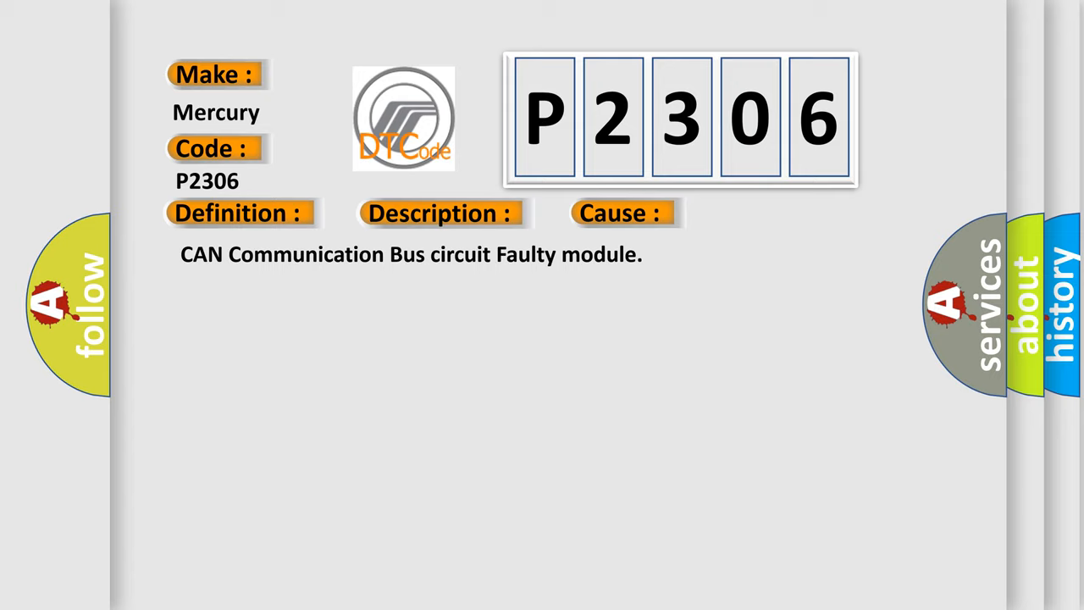